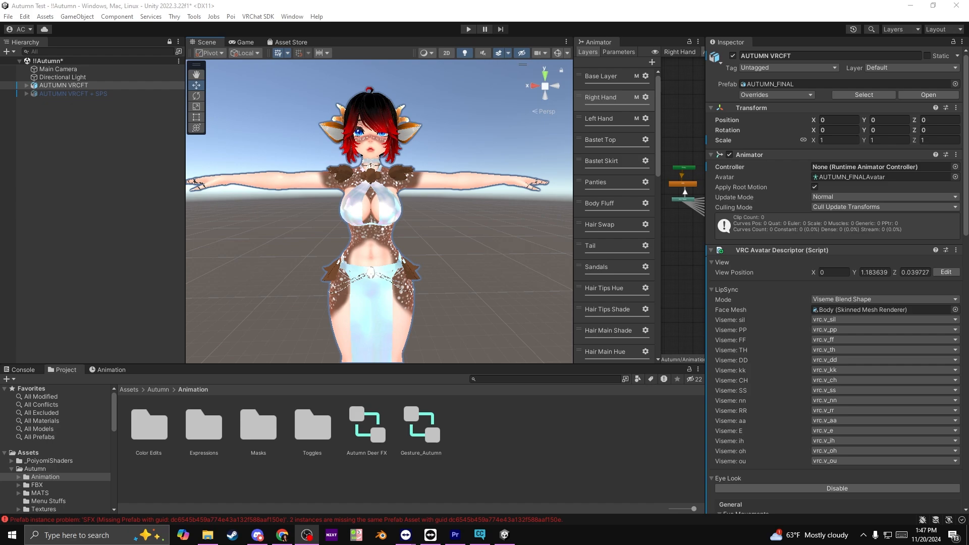
mouse_move(71, 117)
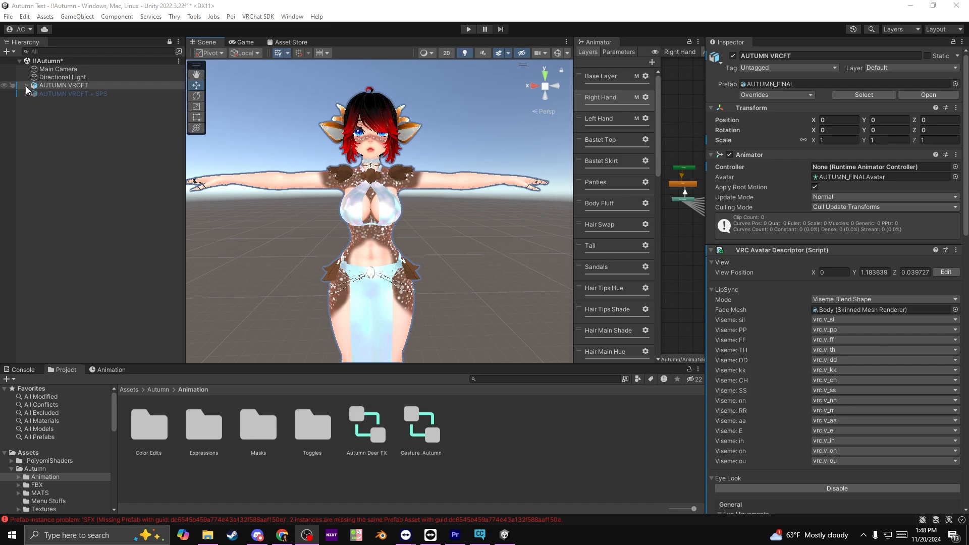
- Expand AUTUMN VRCFT to list its clothing, body, hair and VRCFury children
click(26, 84)
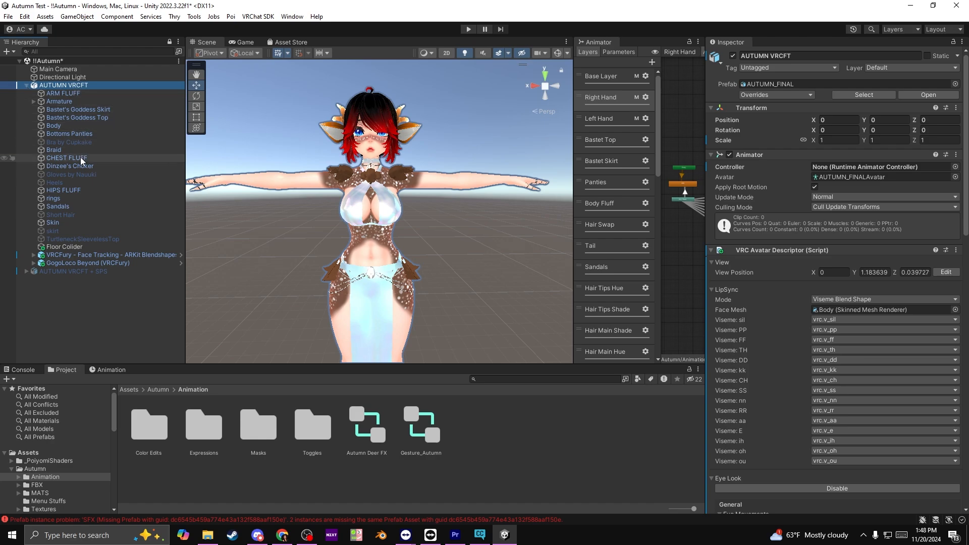
mouse_move(105, 261)
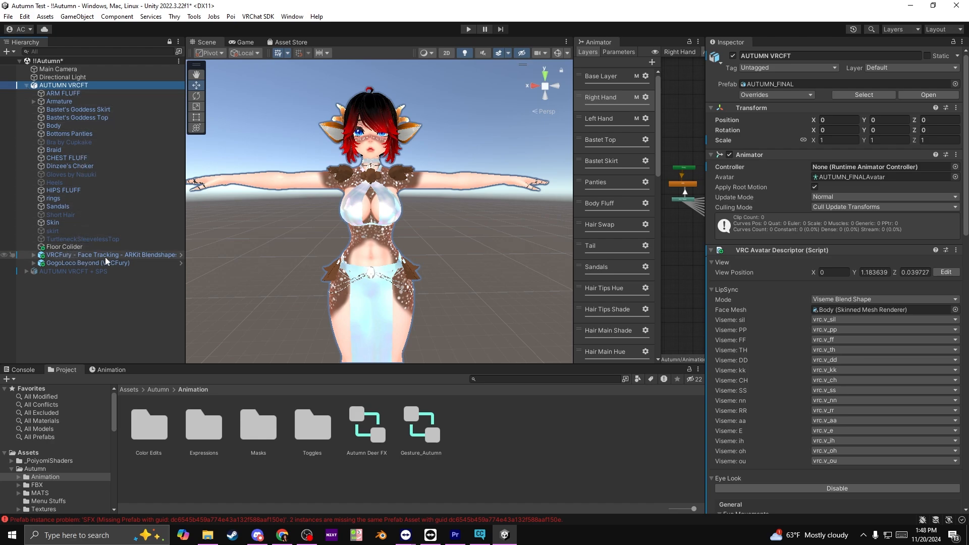
- Expand VRCFury Face Tracking and inspect its Eye Rotation full-controller feature
click(105, 254)
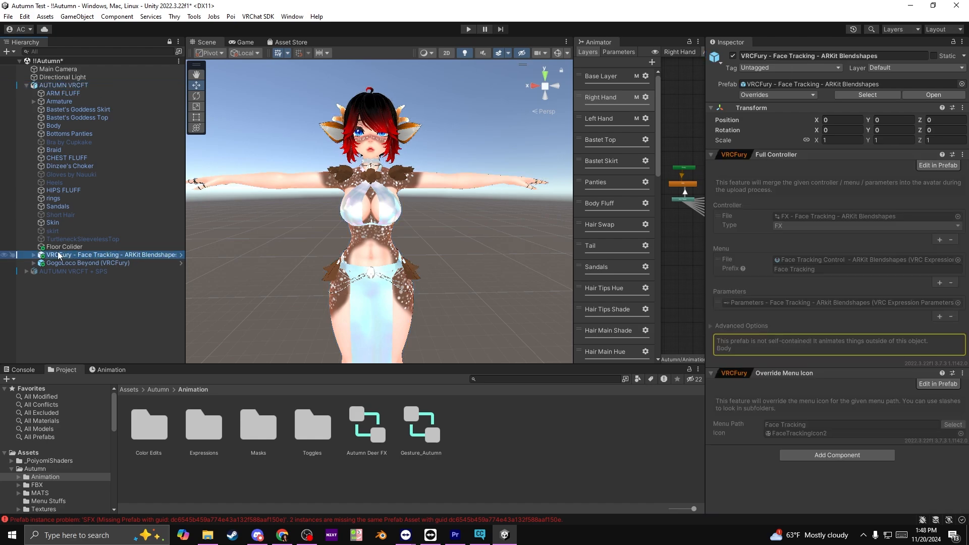
click(23, 254)
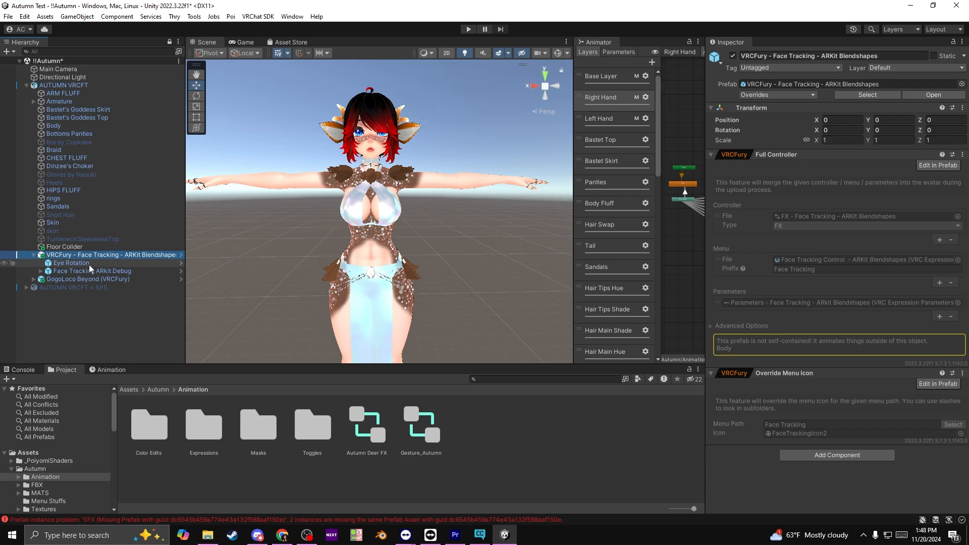
click(71, 263)
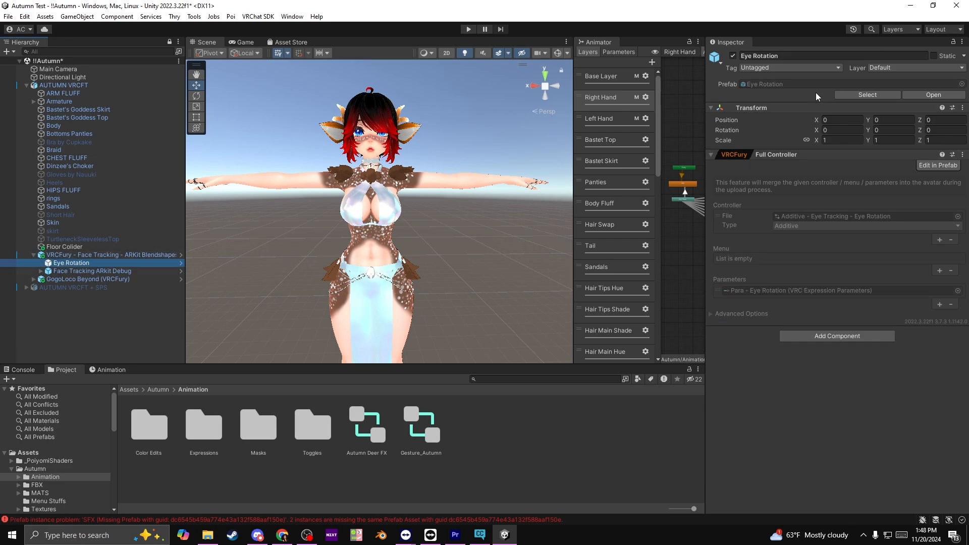
mouse_move(913, 375)
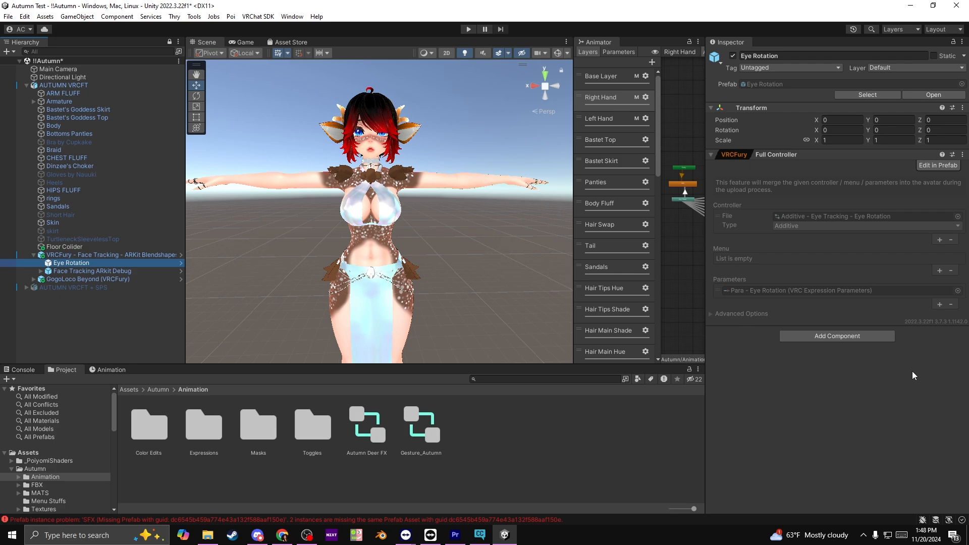
mouse_move(799, 223)
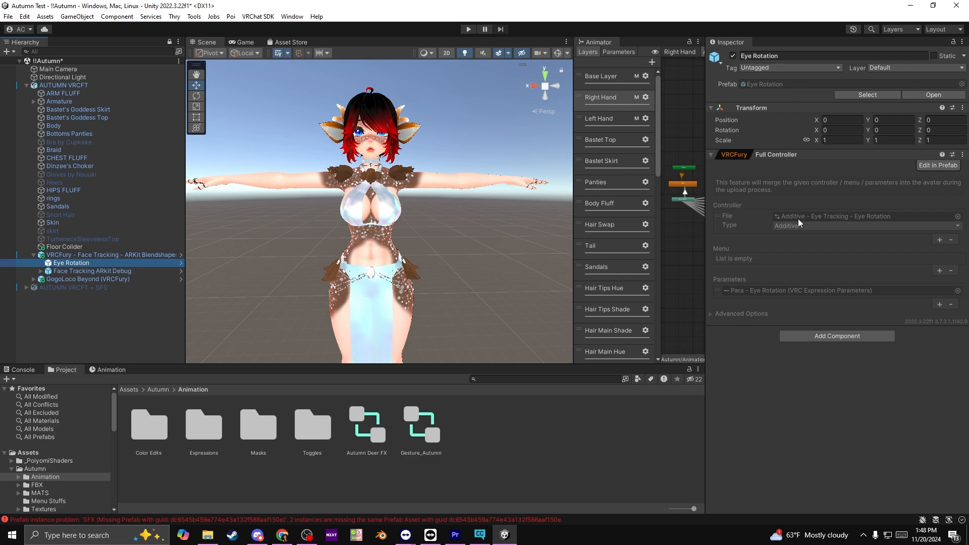
mouse_move(813, 220)
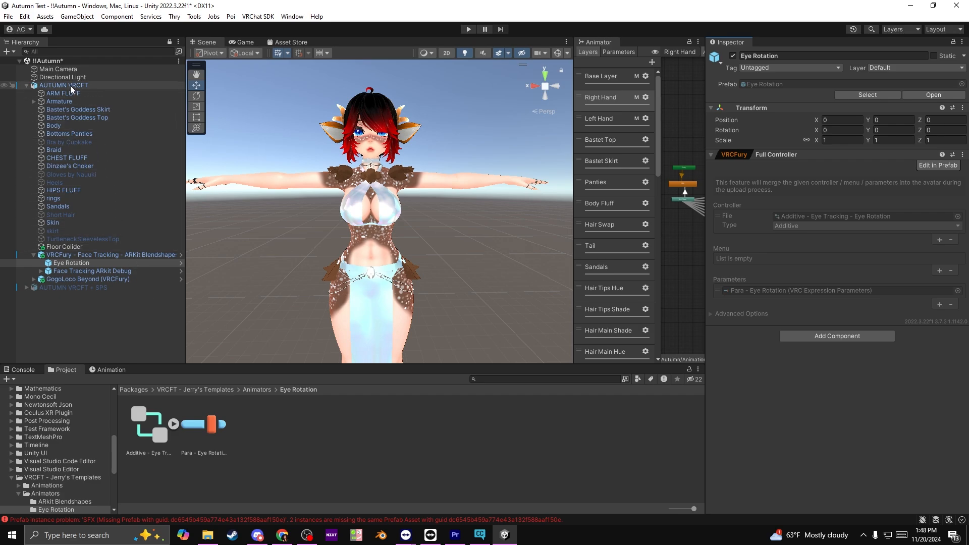
- Assign the Additive - Eye Tracking - Eye Rotation controller to AUTUMN VRCFT's Animator
click(64, 85)
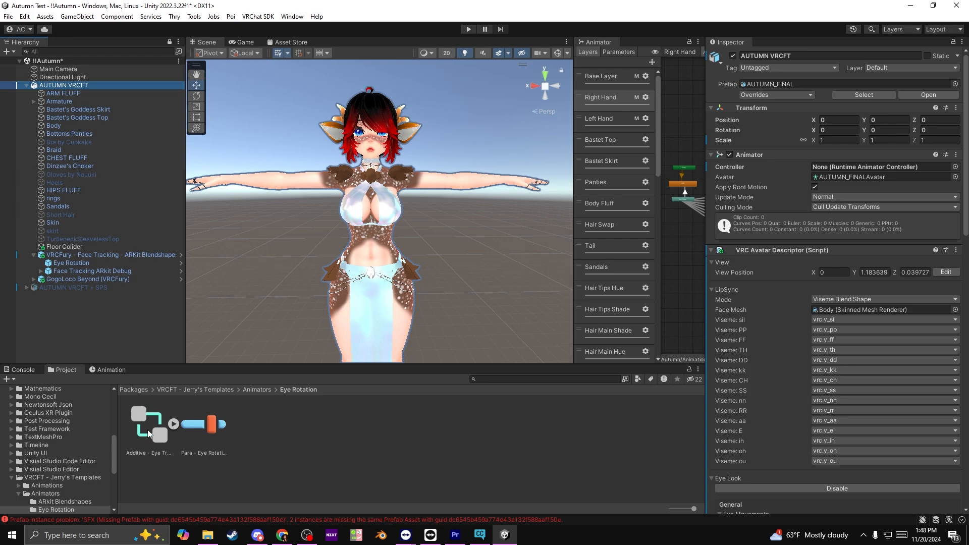
click(877, 167)
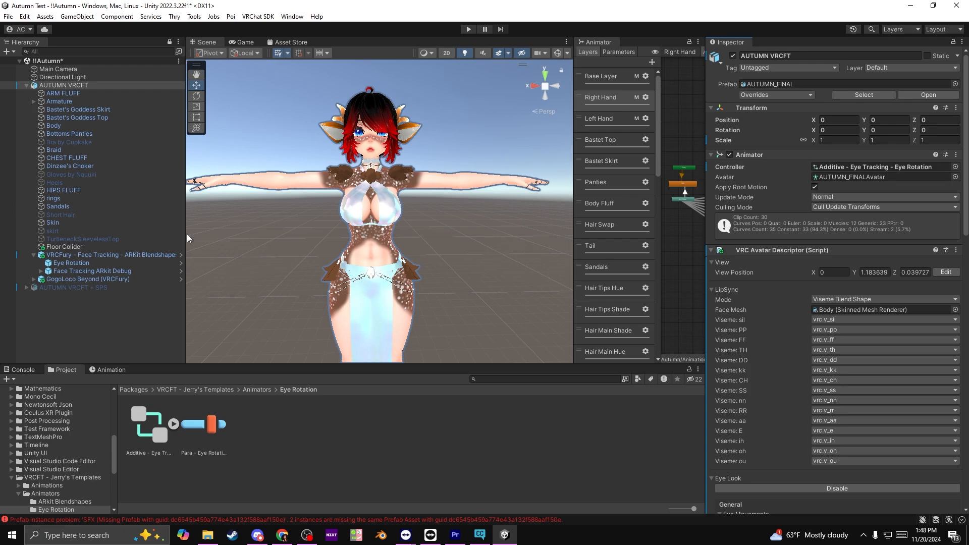
click(63, 85)
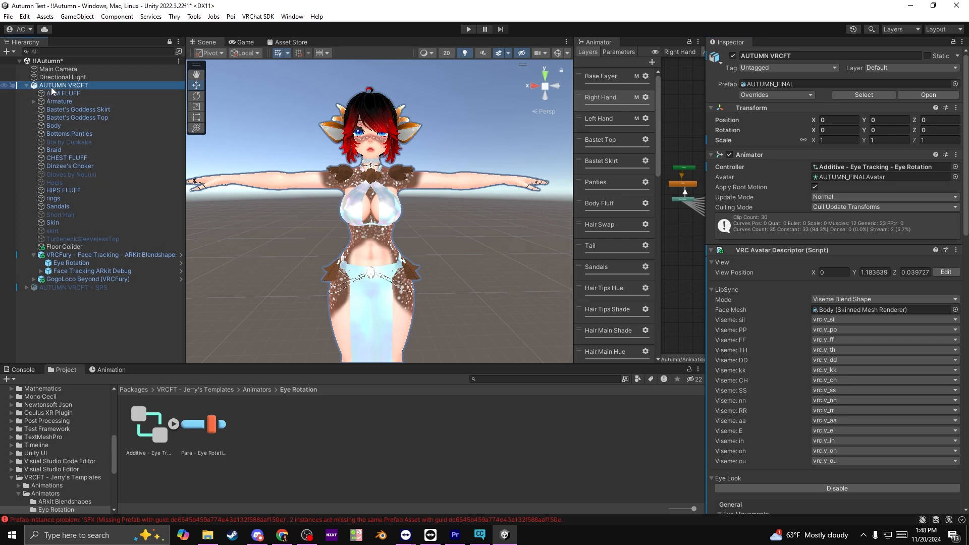
mouse_move(69, 90)
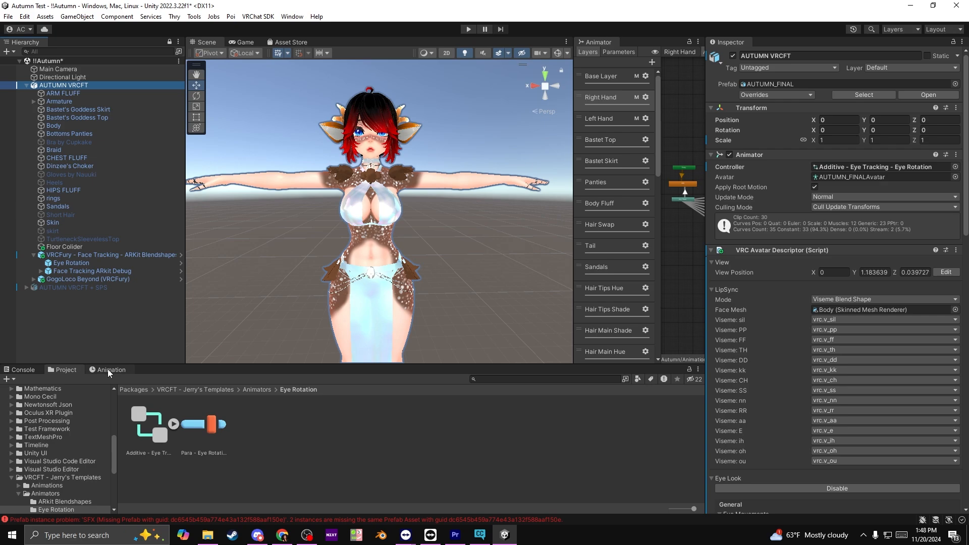
- Load the Eye_Look_Down_Left_Rot clip in the Animation window
click(111, 369)
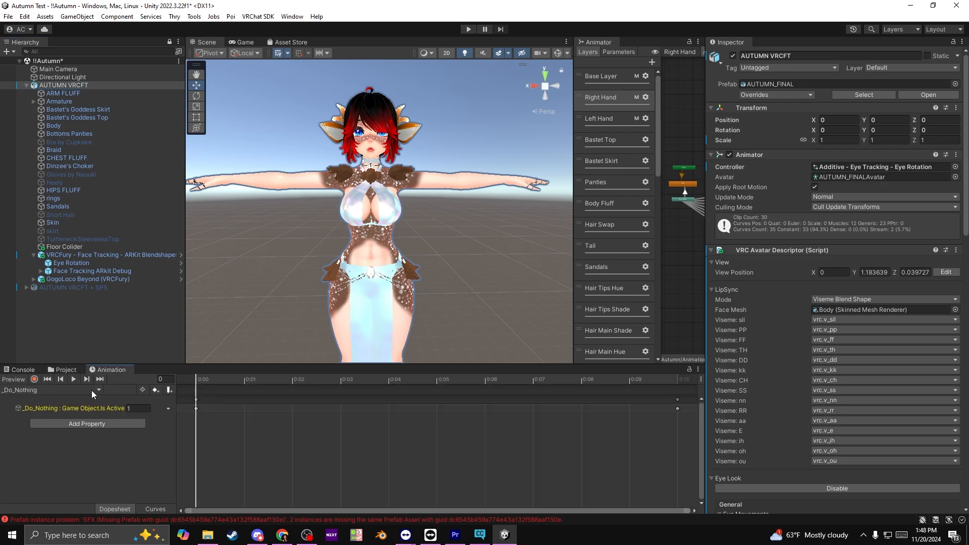
click(52, 389)
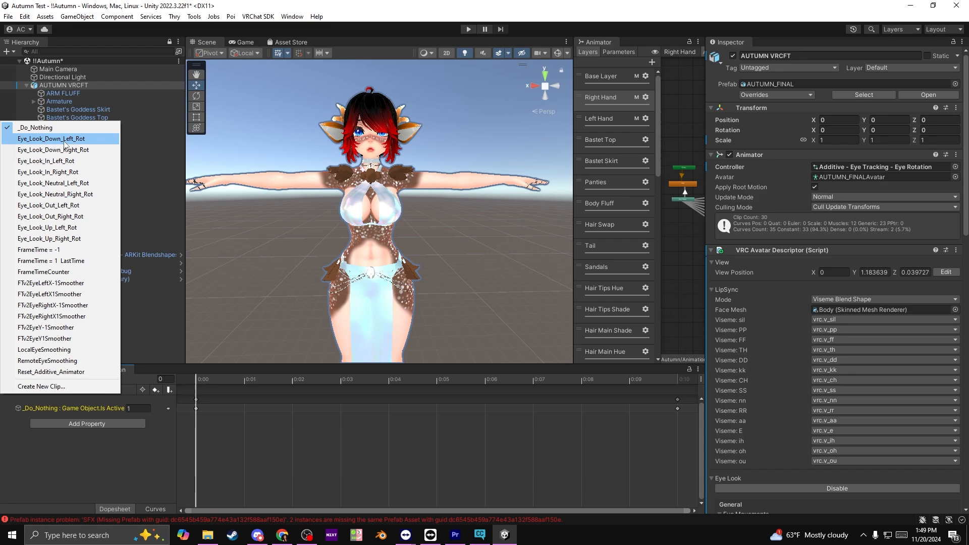
click(51, 139)
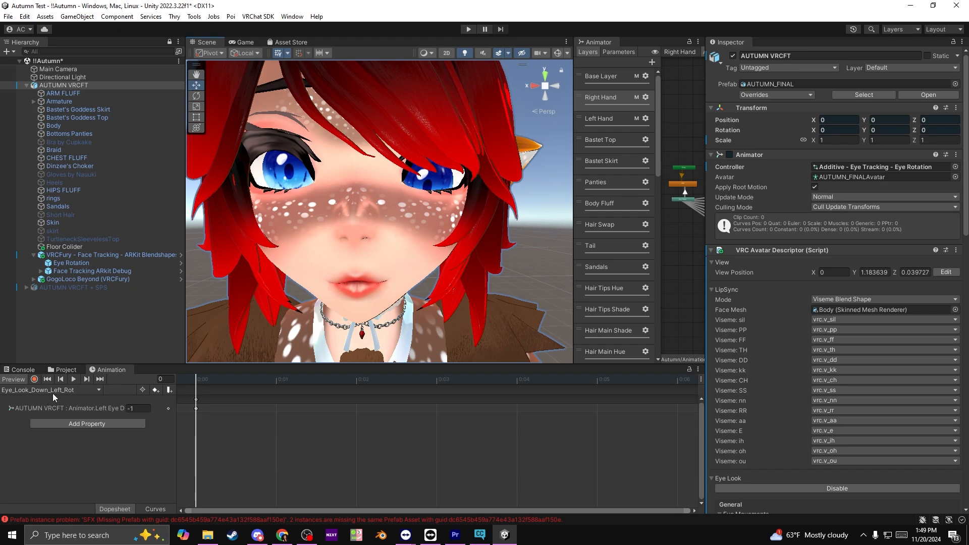
mouse_move(50, 390)
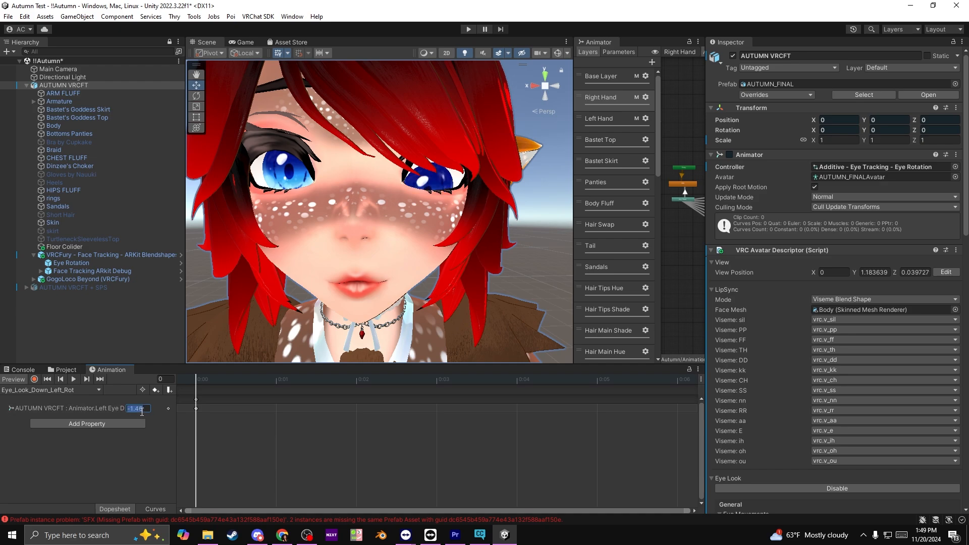
- Set the left-eye down rotation, trying -3 and -1.12, settling on -1
text(-3)
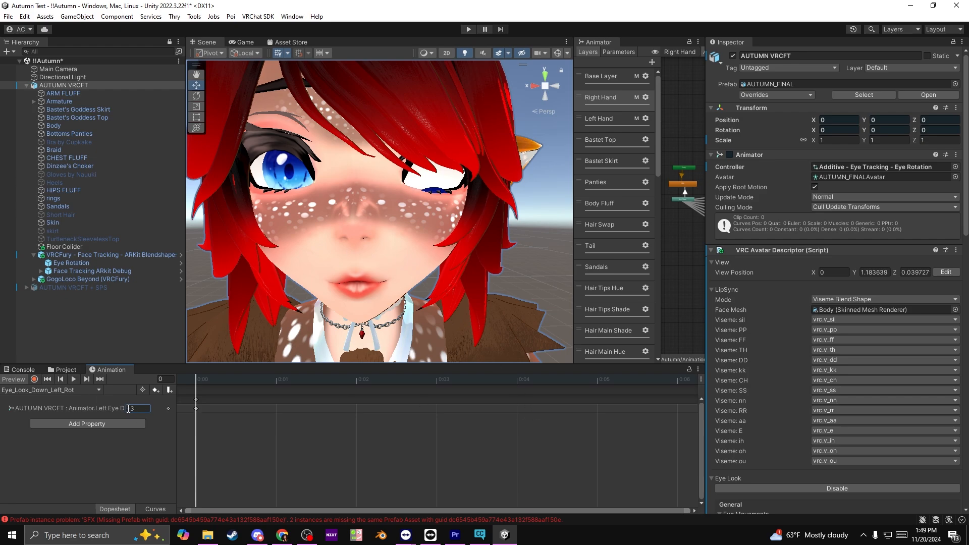
text(-1)
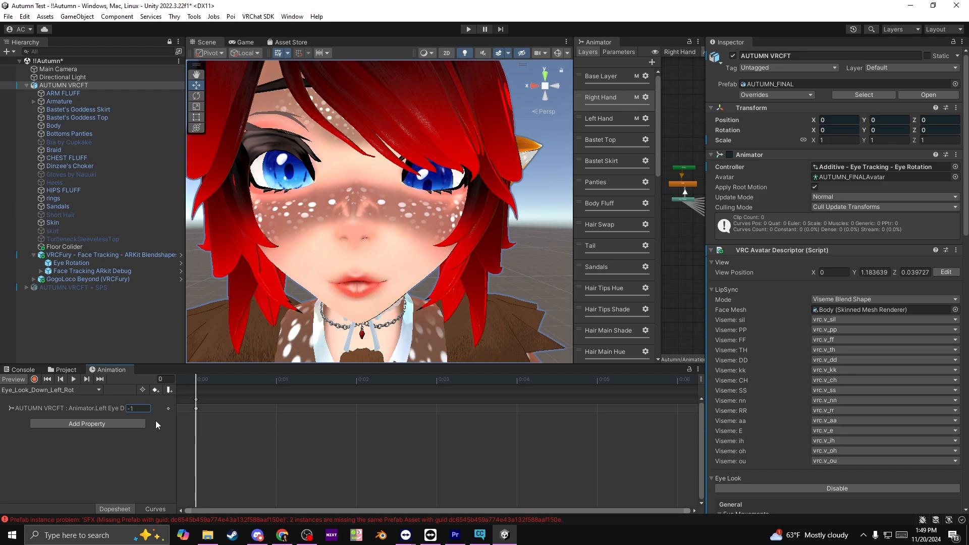
mouse_move(147, 418)
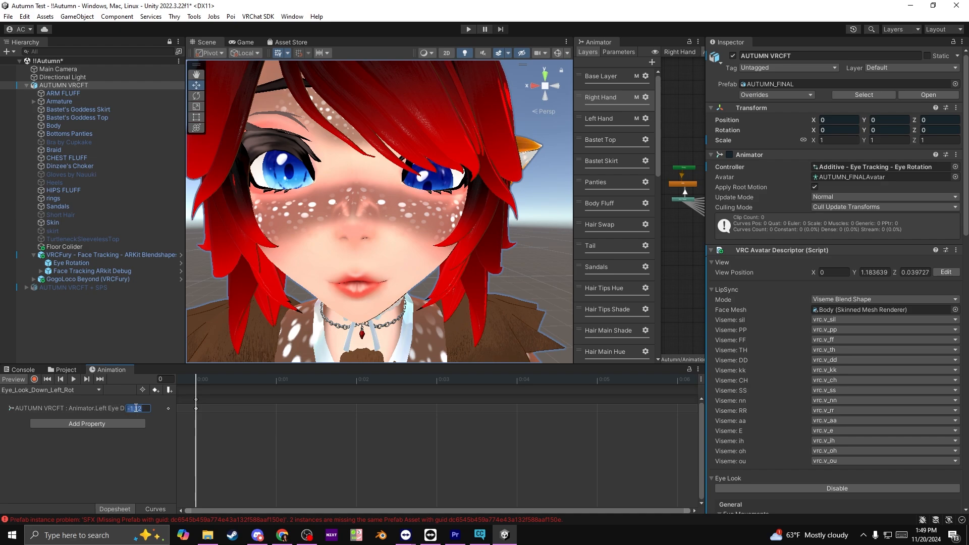
text(-1.12)
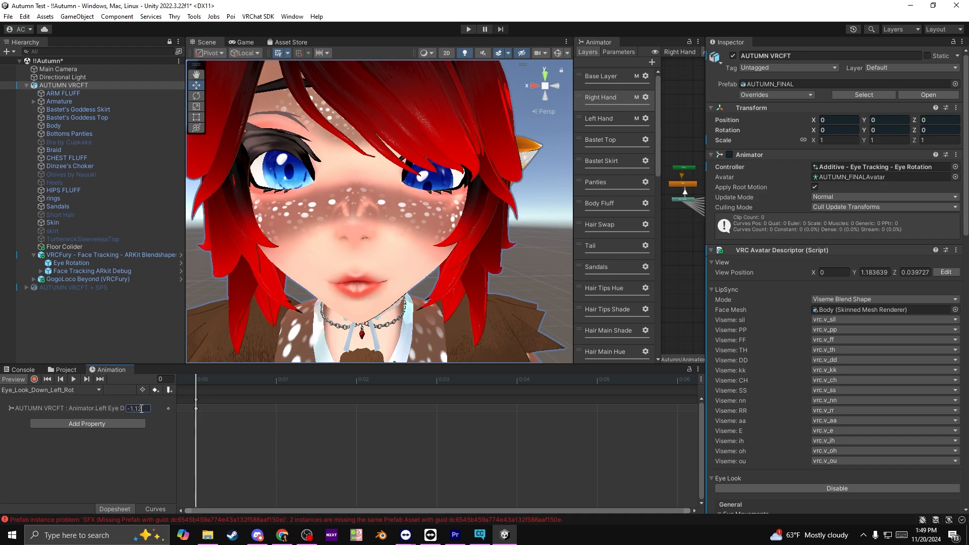
text(-1)
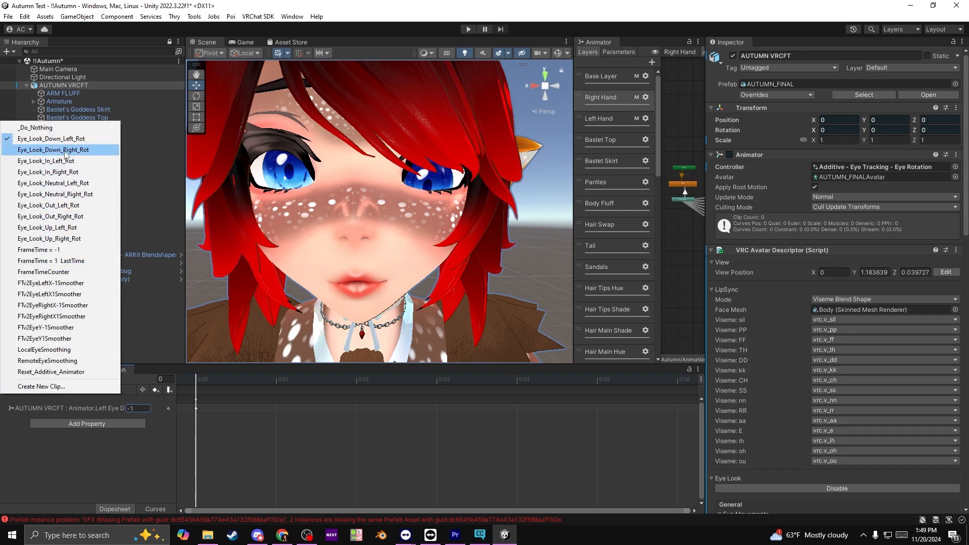
- Check the Down_Right, In_Left and In_Right eye-look clips' rotation values
click(54, 149)
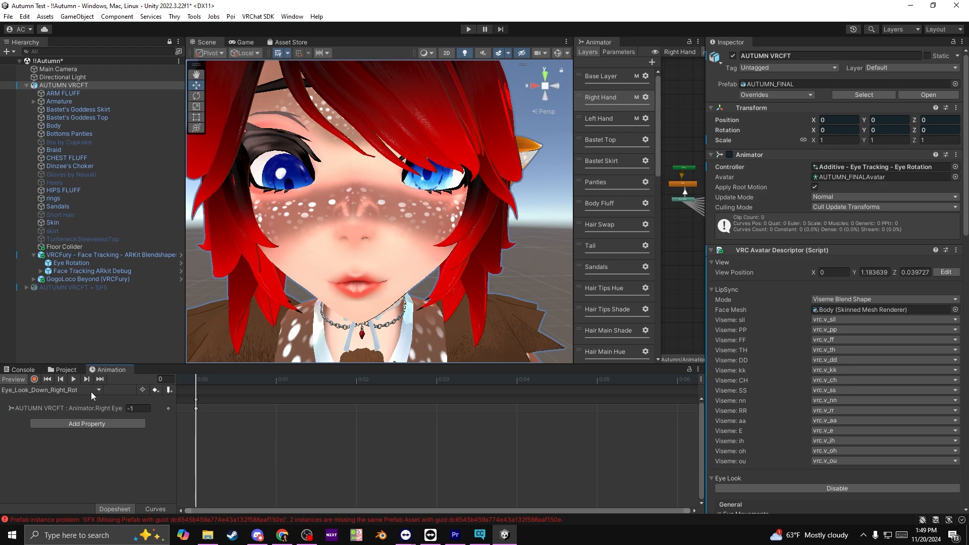
mouse_move(66, 396)
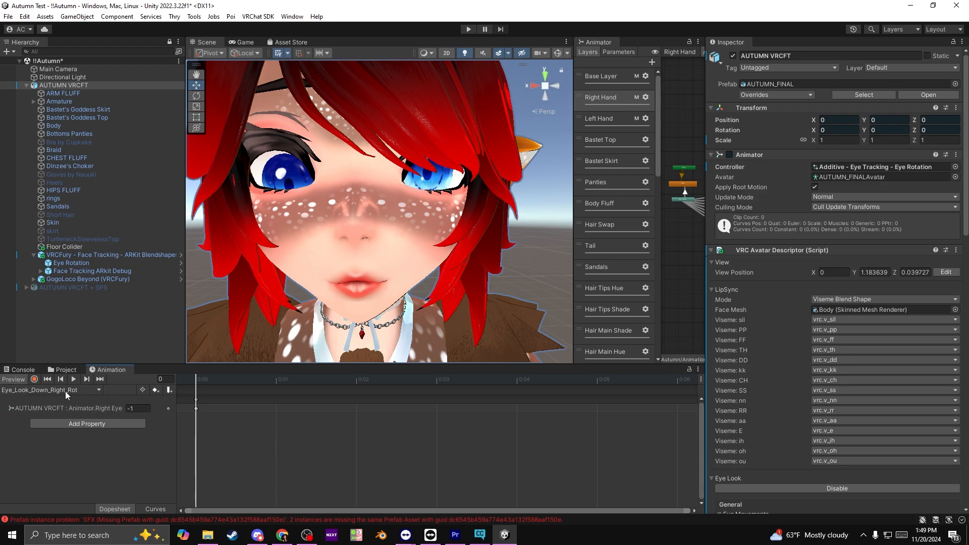
click(50, 389)
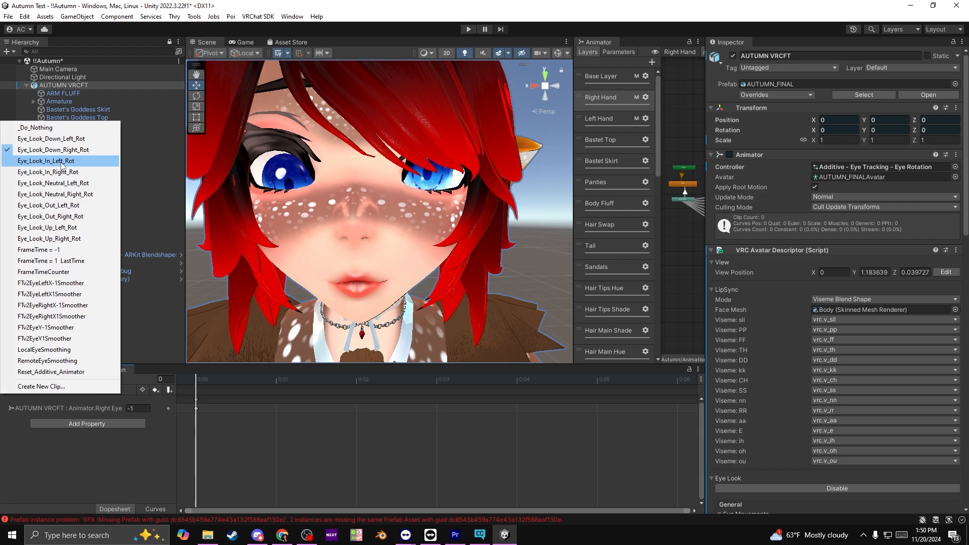
click(50, 160)
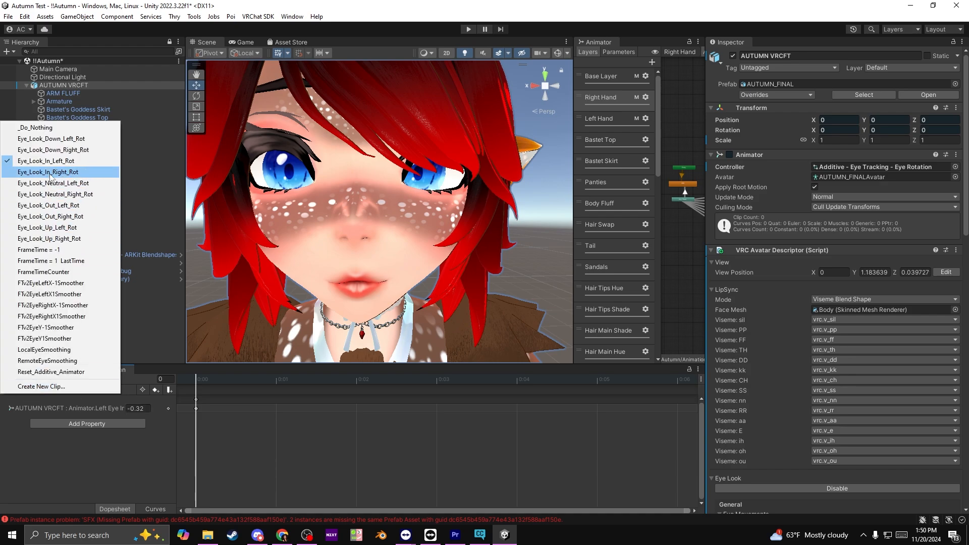
click(48, 172)
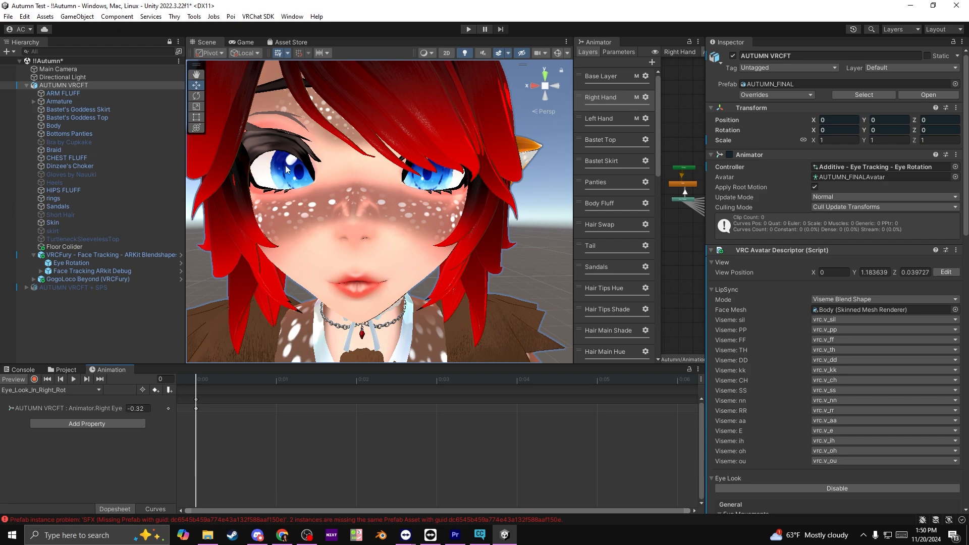
- Check the Out_Left and Out_Right eye-look clips' rotation values
click(51, 389)
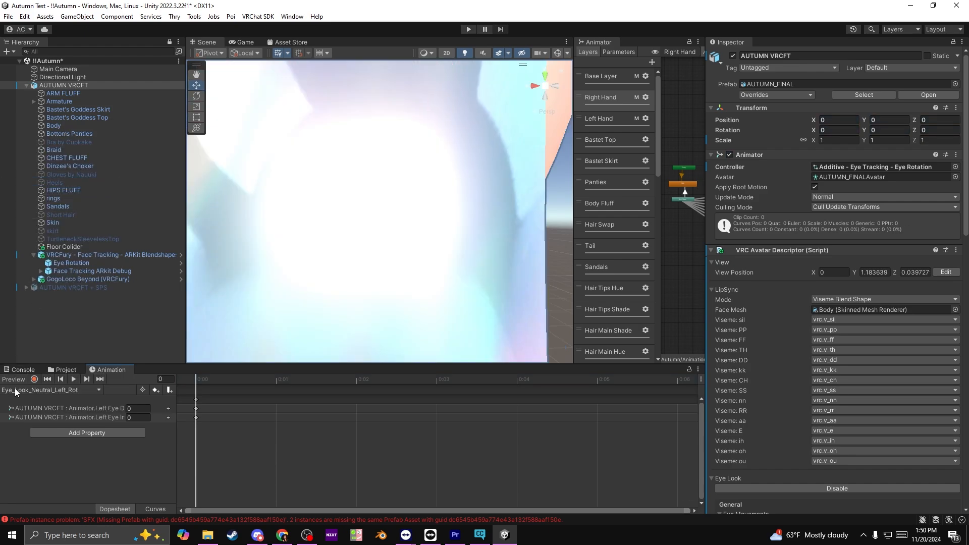
click(52, 390)
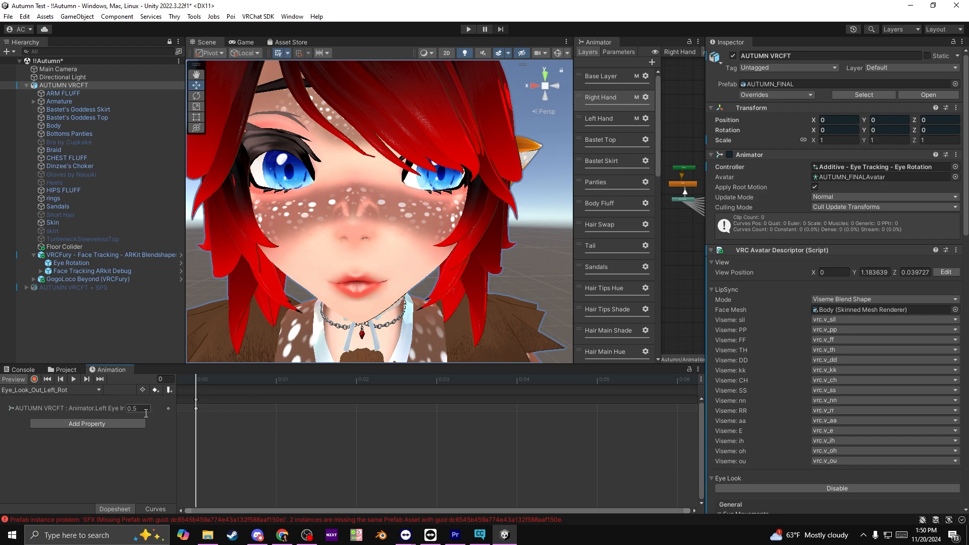
click(52, 389)
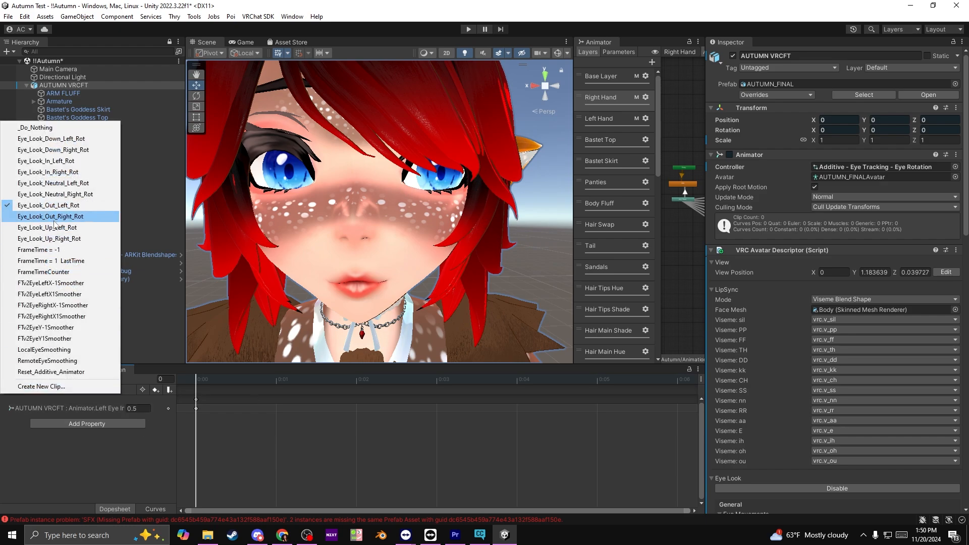
click(48, 227)
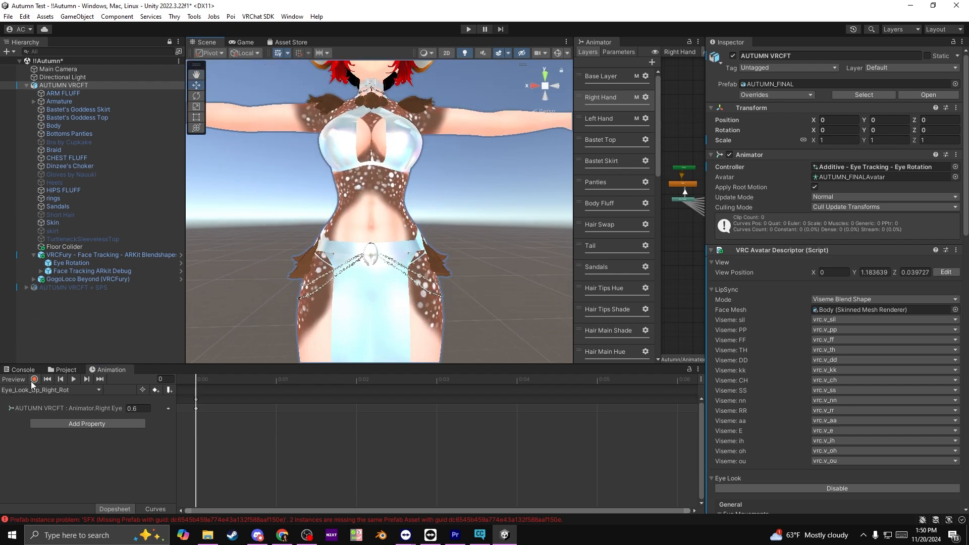
- Clear the avatar Animator's controller to none and show the Eye Rotation assets
click(64, 84)
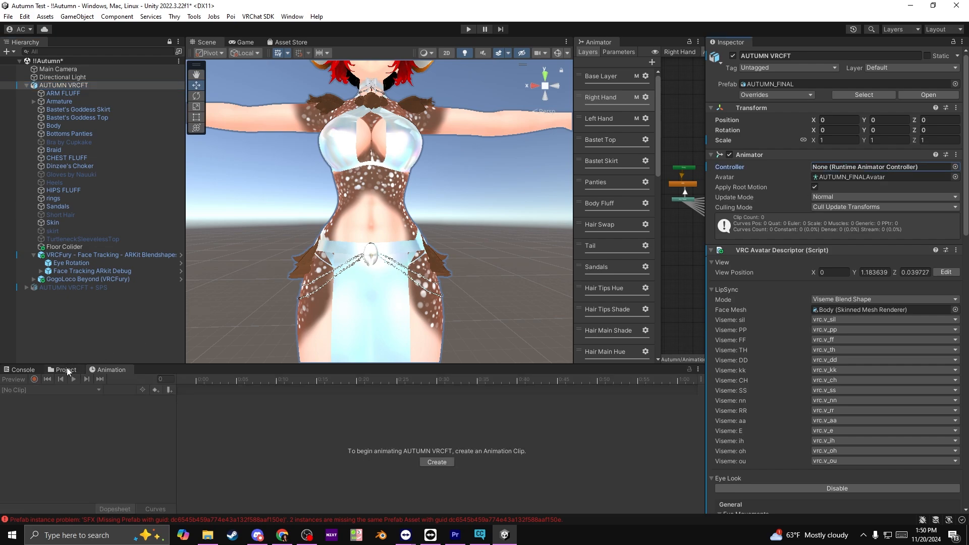
click(64, 369)
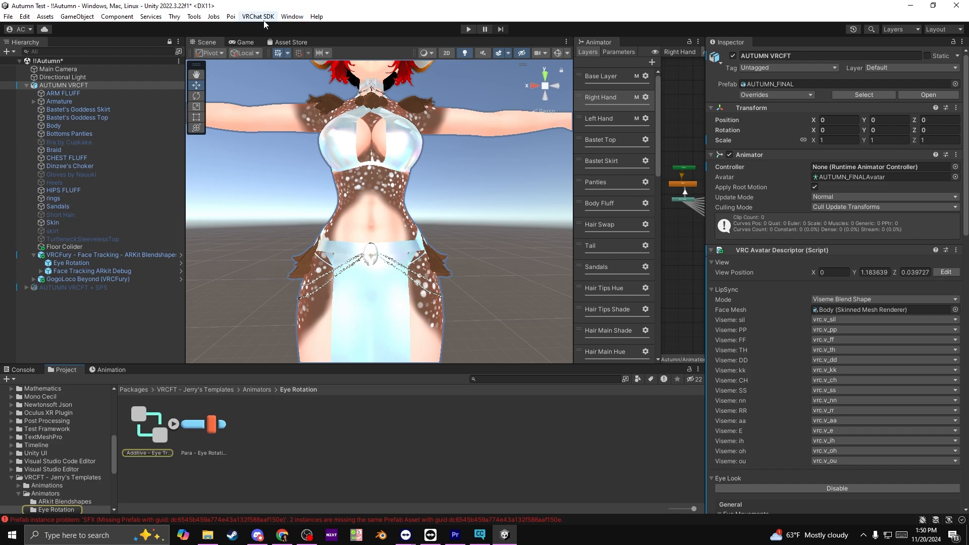
click(257, 16)
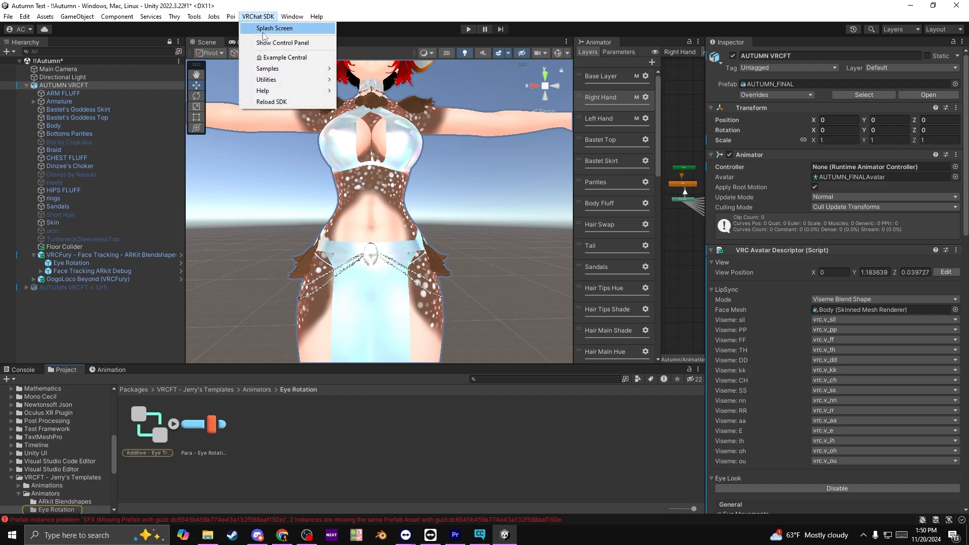
mouse_move(552, 325)
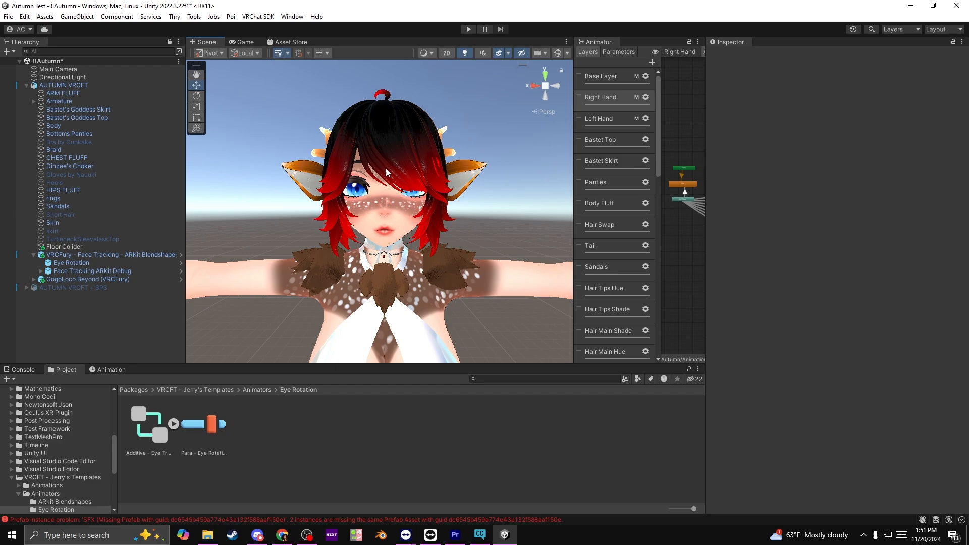
mouse_move(297, 334)
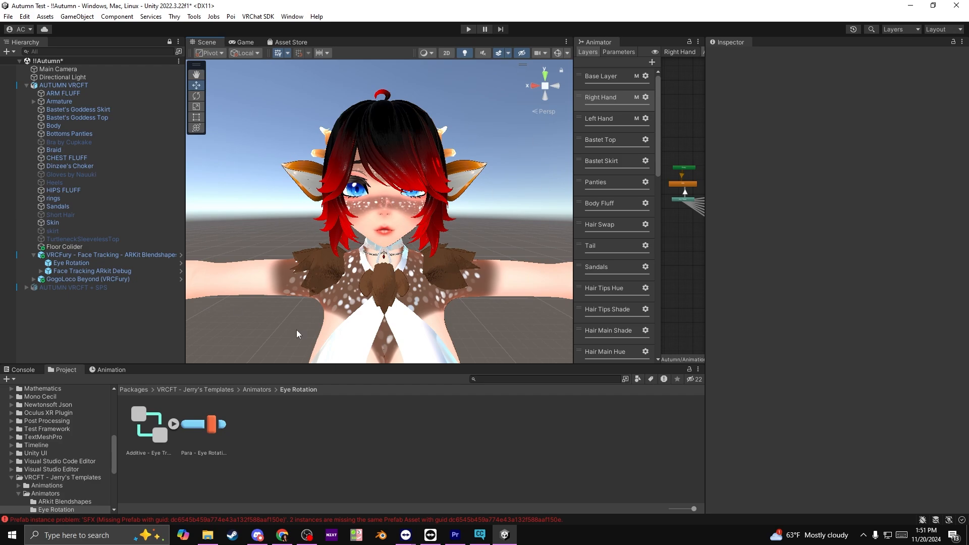